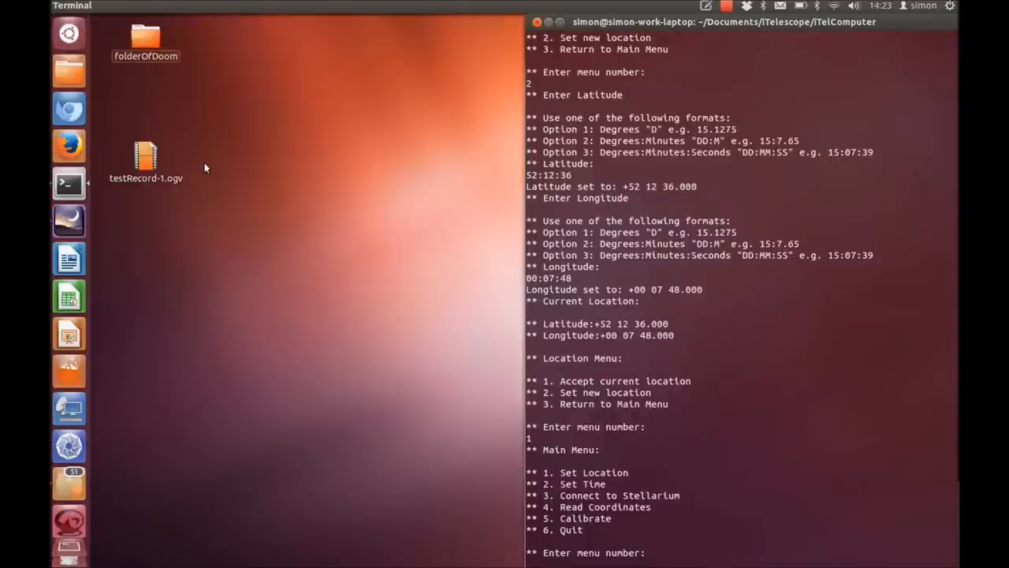
Step: Accept the location +52 12 36, +00 07 48 and open the Time Menu showing system time
{"action": "type", "text": "2"}
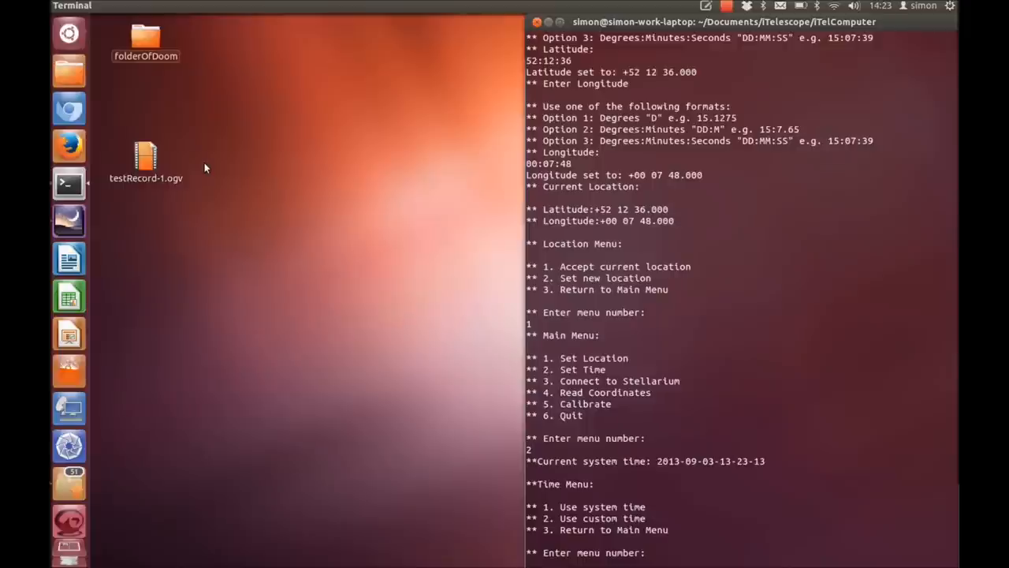
{"action": "type", "text": "3"}
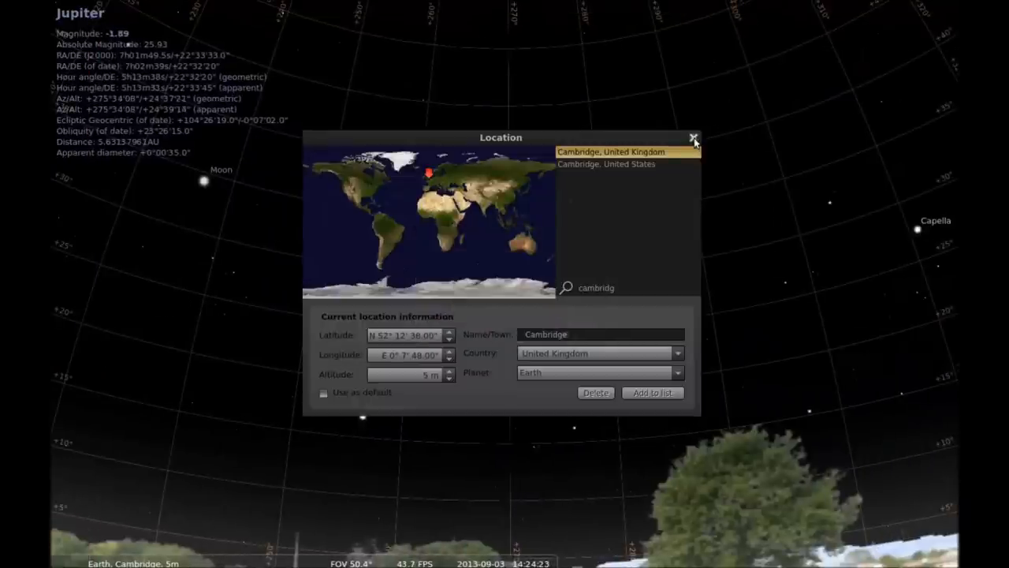
Step: Close Stellarium's Location window and select the star ζ Hya (HIP 43813) for PyScope
{"action": "left_click", "coordinate": [692, 138]}
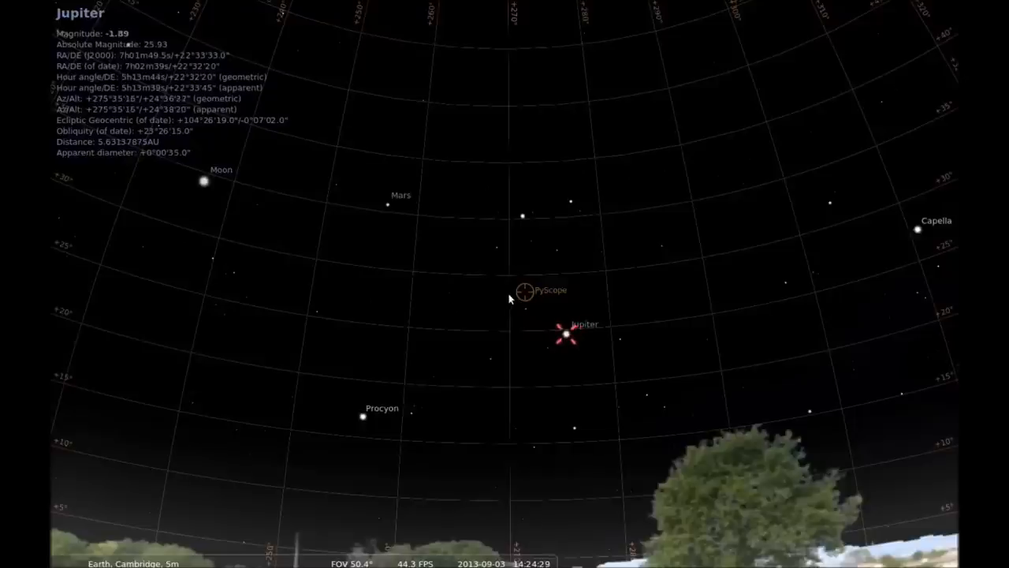
{"action": "mouse_move", "coordinate": [213, 260]}
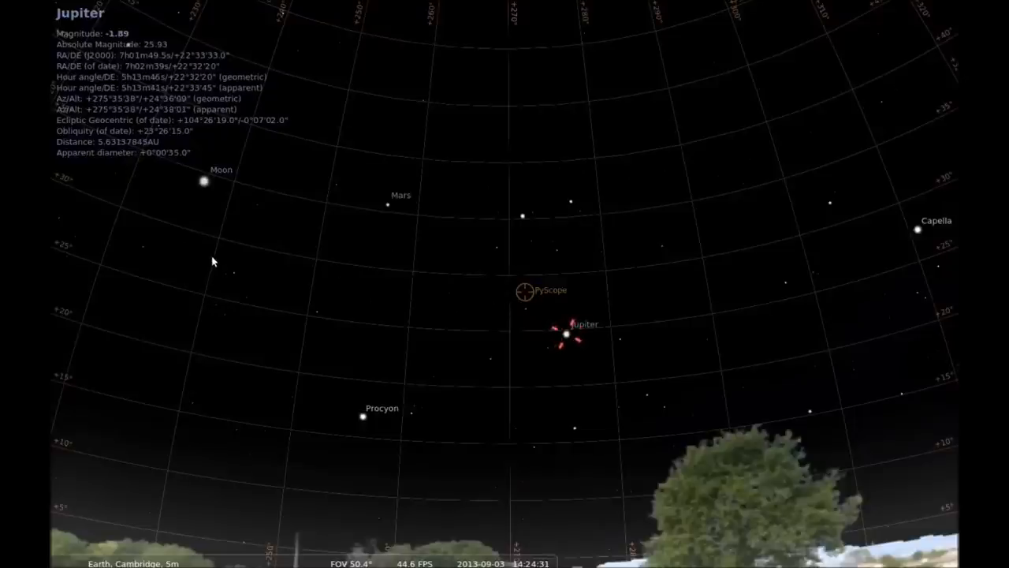
{"action": "left_click", "coordinate": [212, 258]}
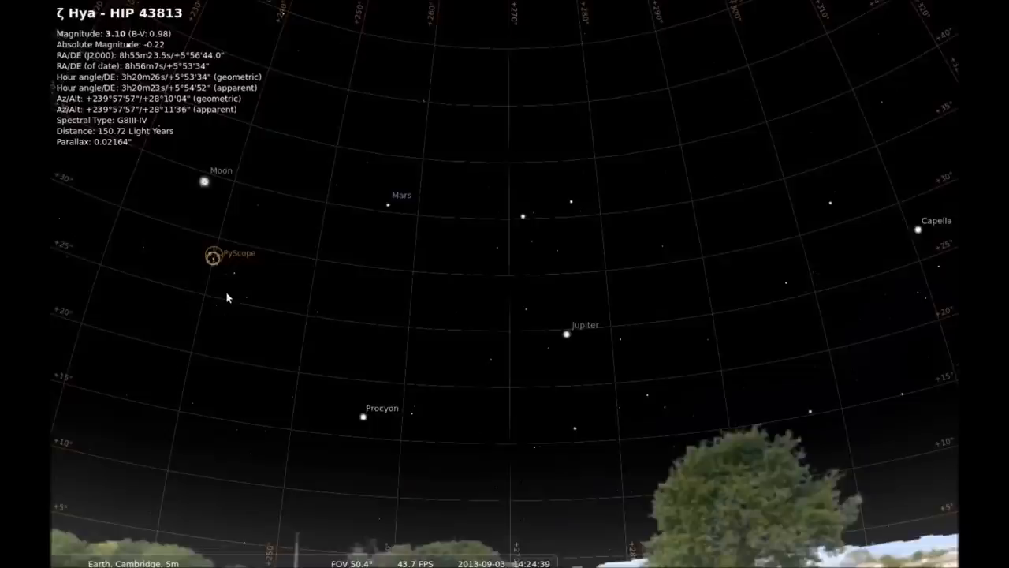
{"action": "mouse_move", "coordinate": [240, 282]}
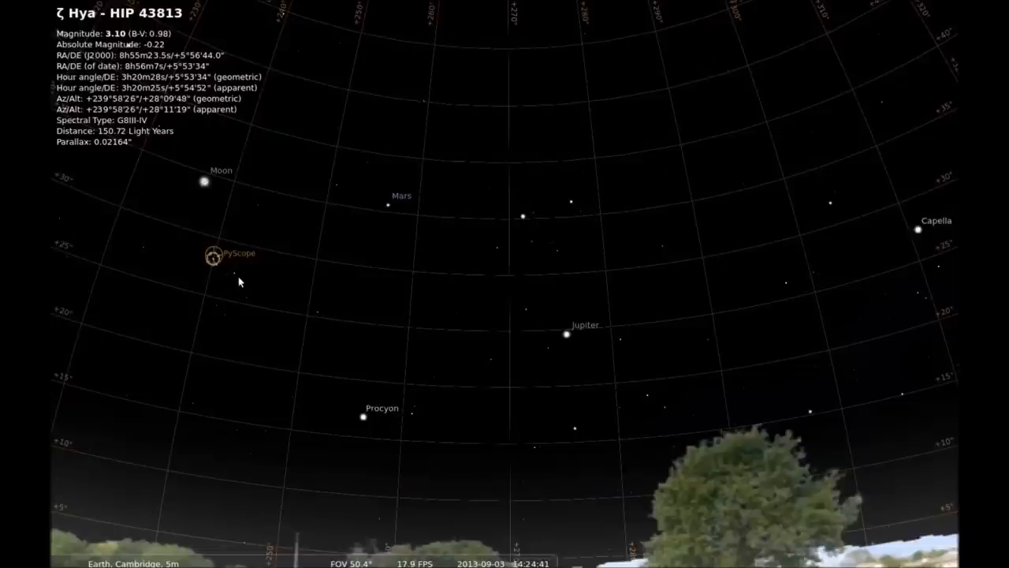